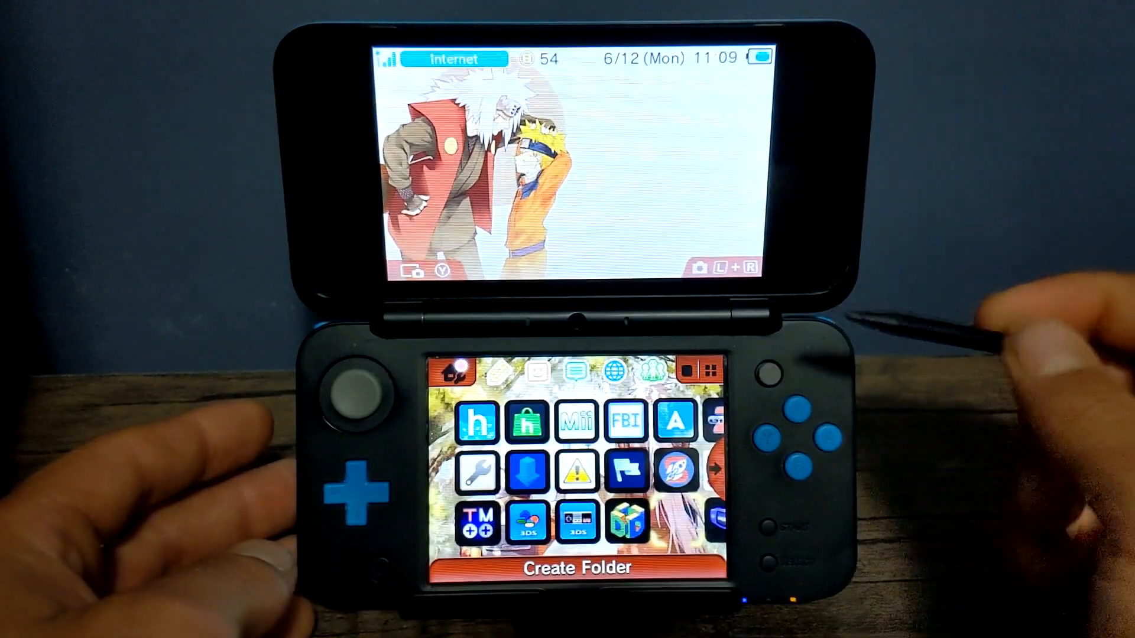
Step: Launch FBI, install and delete picodrive_3ds.cia, then return to the HOME Menu with FBI suspended
{"action": "left_click", "coordinate": [625, 422]}
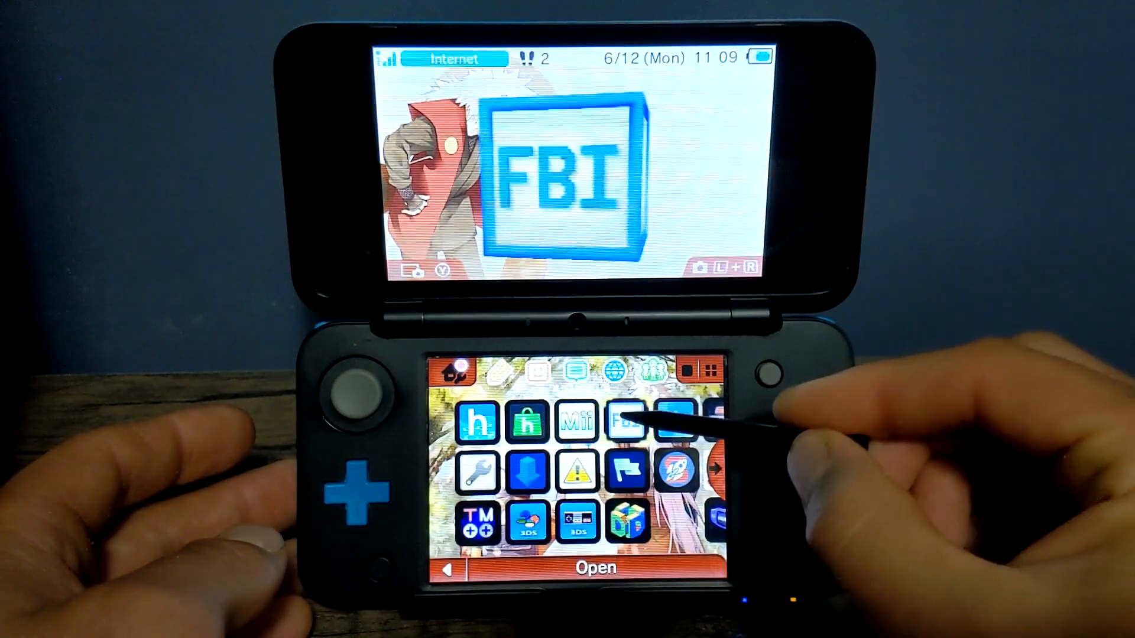
{"action": "left_click", "coordinate": [624, 424]}
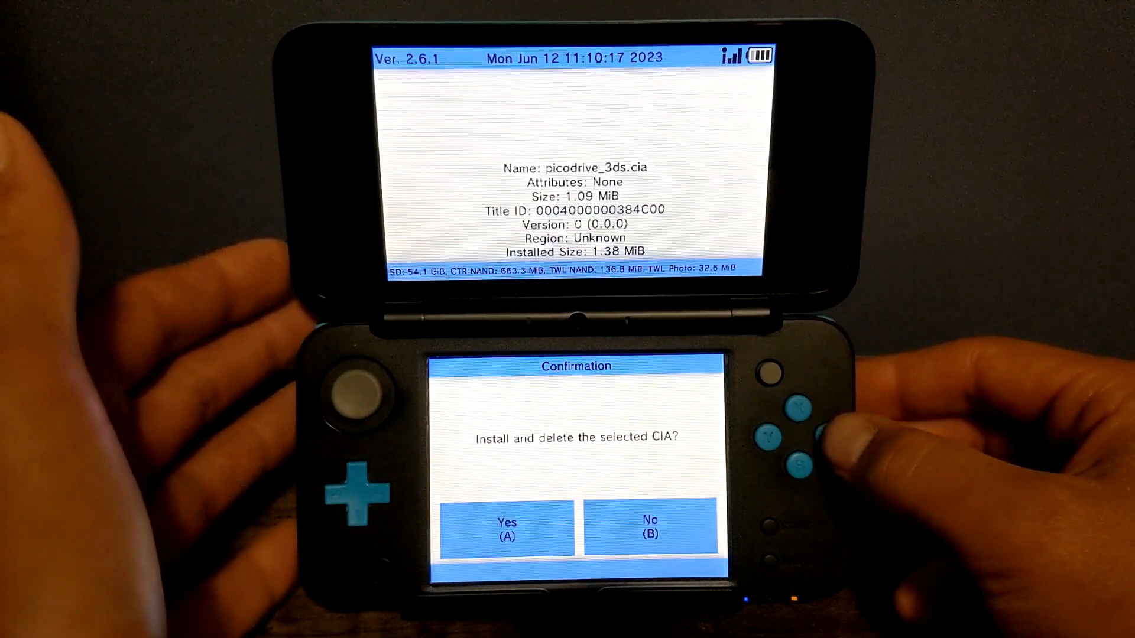
{"action": "left_click", "coordinate": [799, 410]}
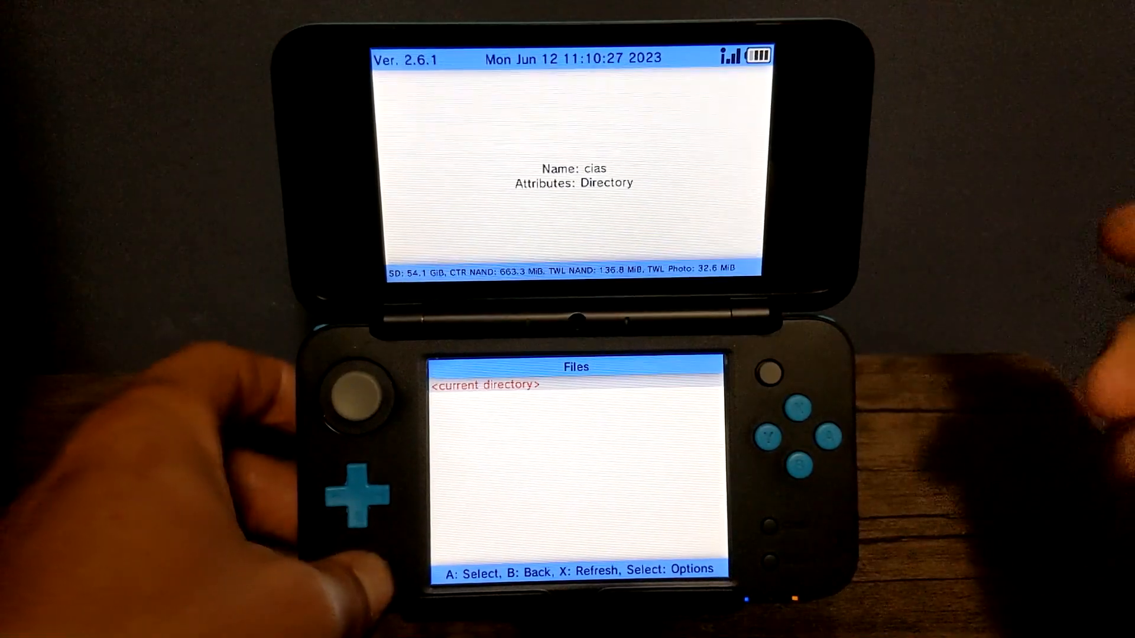
{"action": "key", "text": "home"}
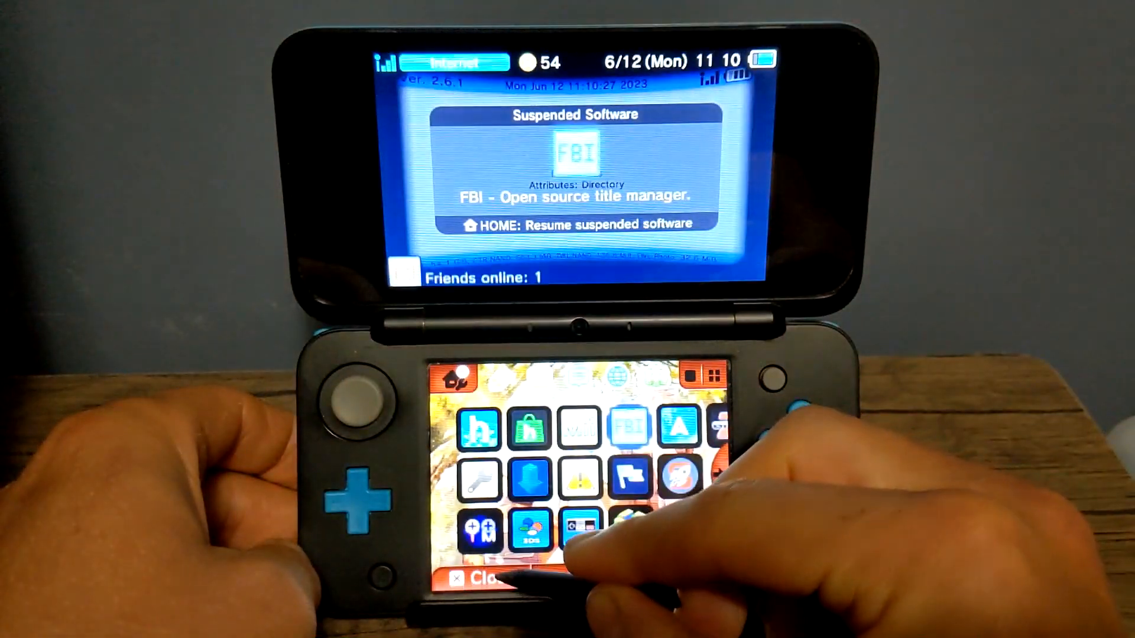
Step: Close the suspended FBI and dismiss the new software notice for PicoDrive
{"action": "left_click", "coordinate": [478, 577]}
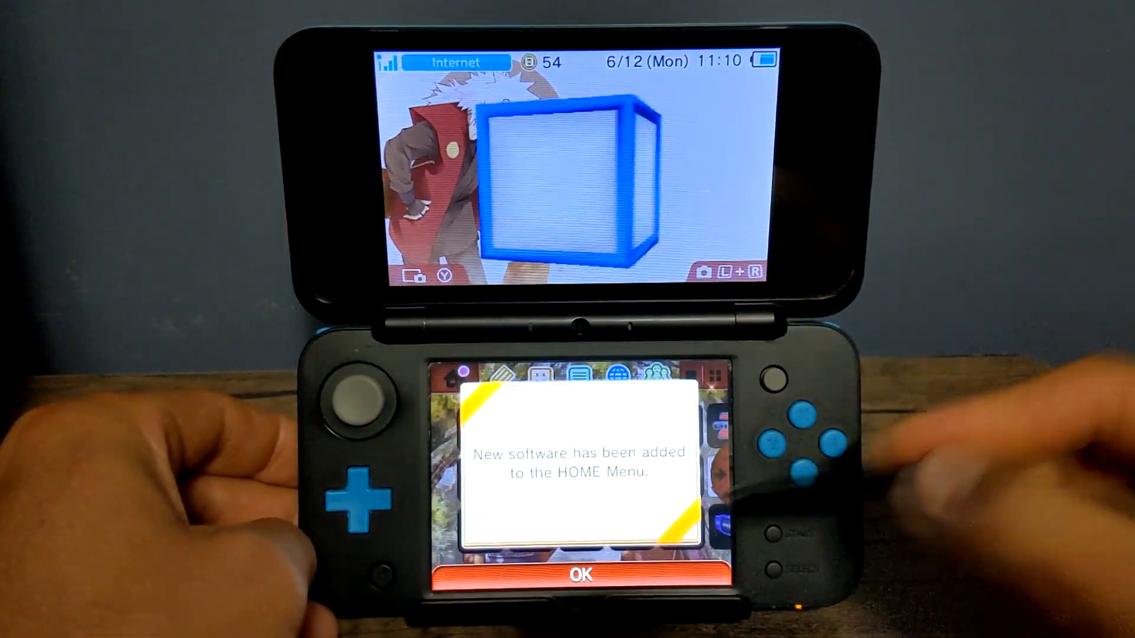
{"action": "left_click", "coordinate": [575, 576]}
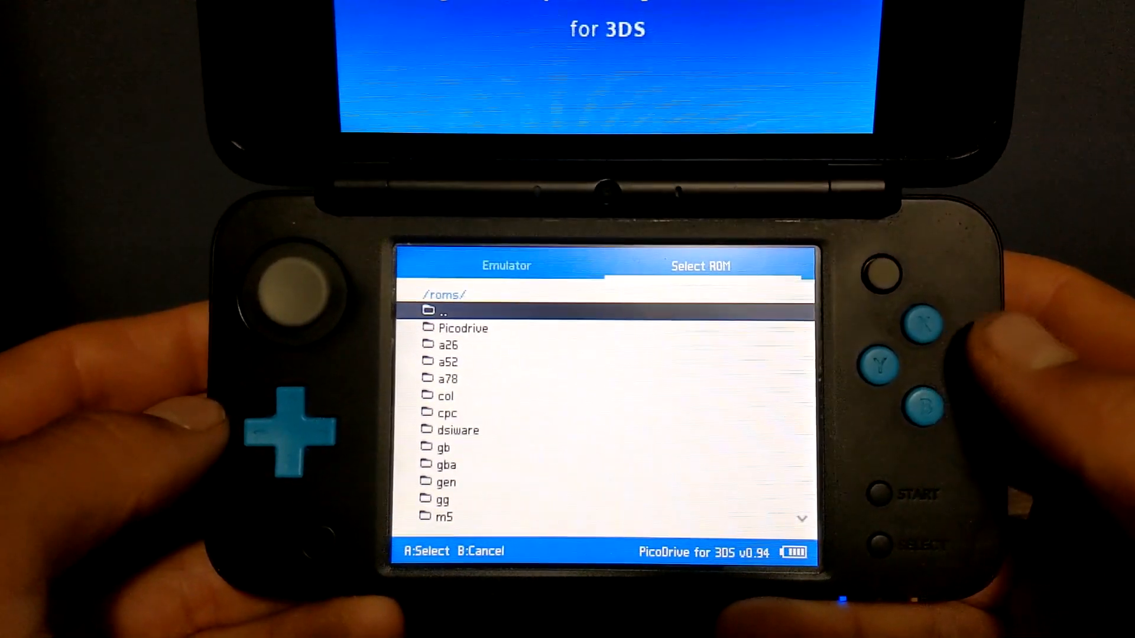
{"action": "key", "text": "Down"}
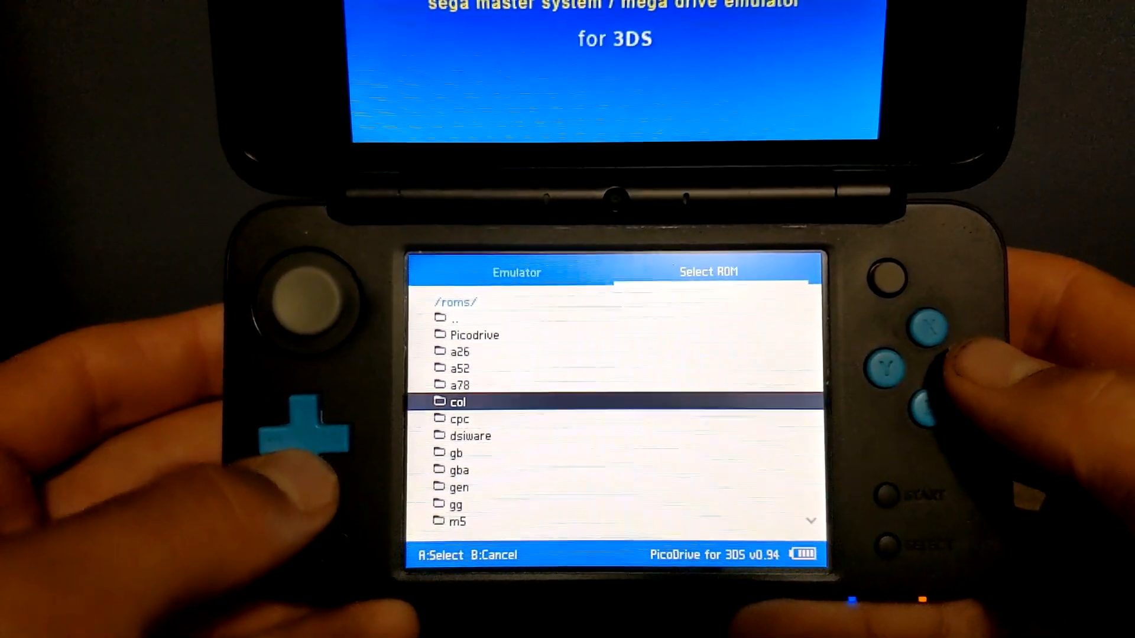
{"action": "key", "text": "Up"}
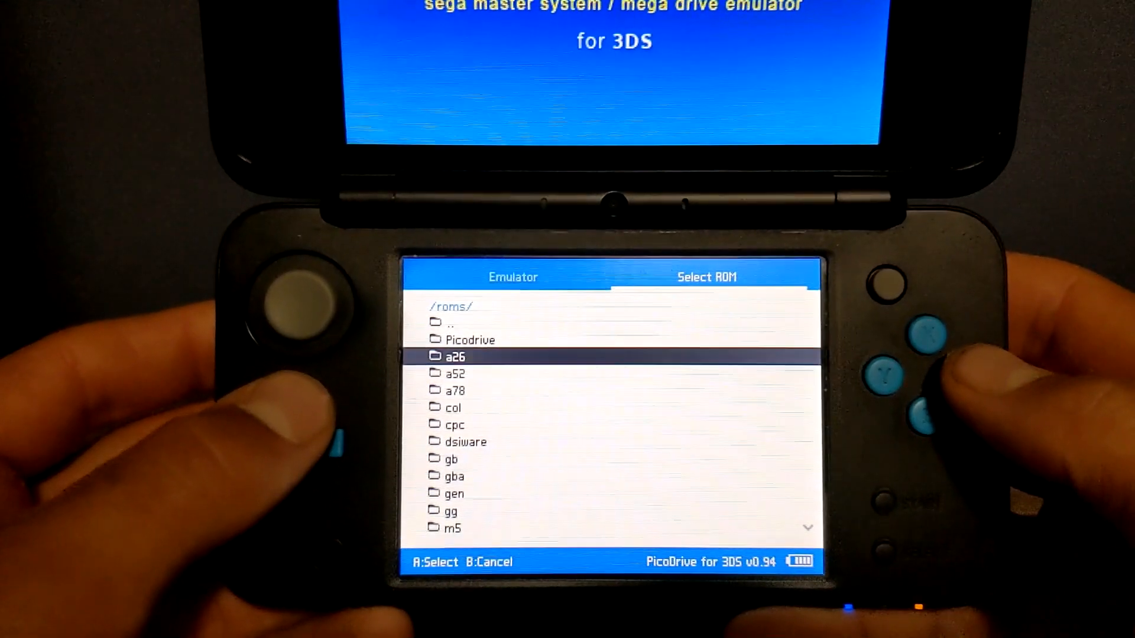
{"action": "key", "text": "up"}
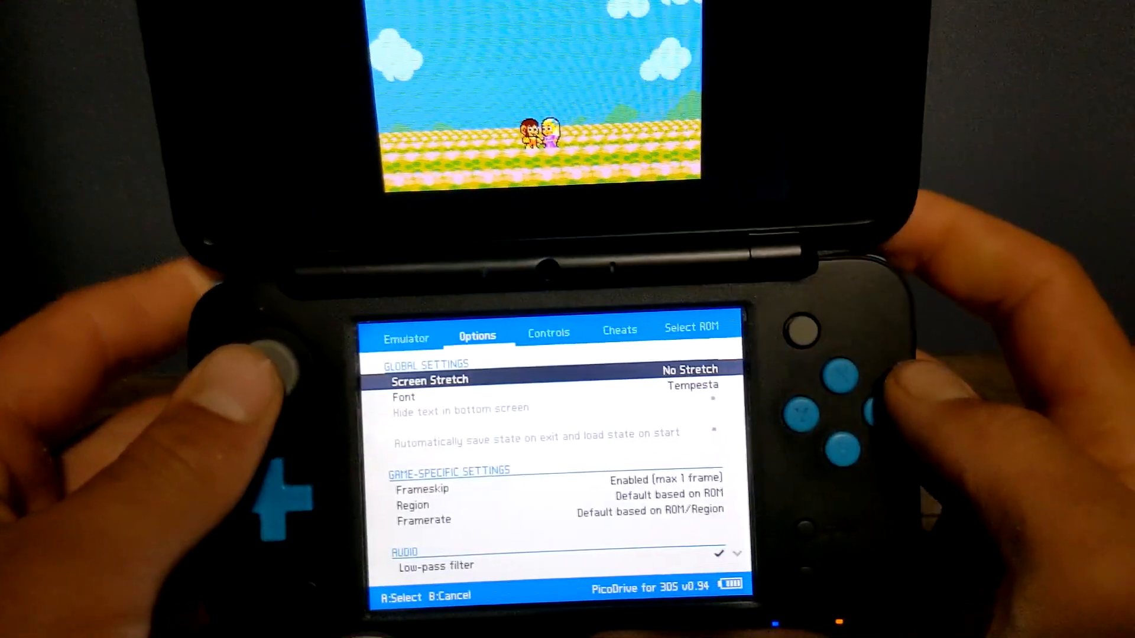
Step: Review the Emulator save-state page and the Options display and game settings
{"action": "left_click", "coordinate": [618, 330]}
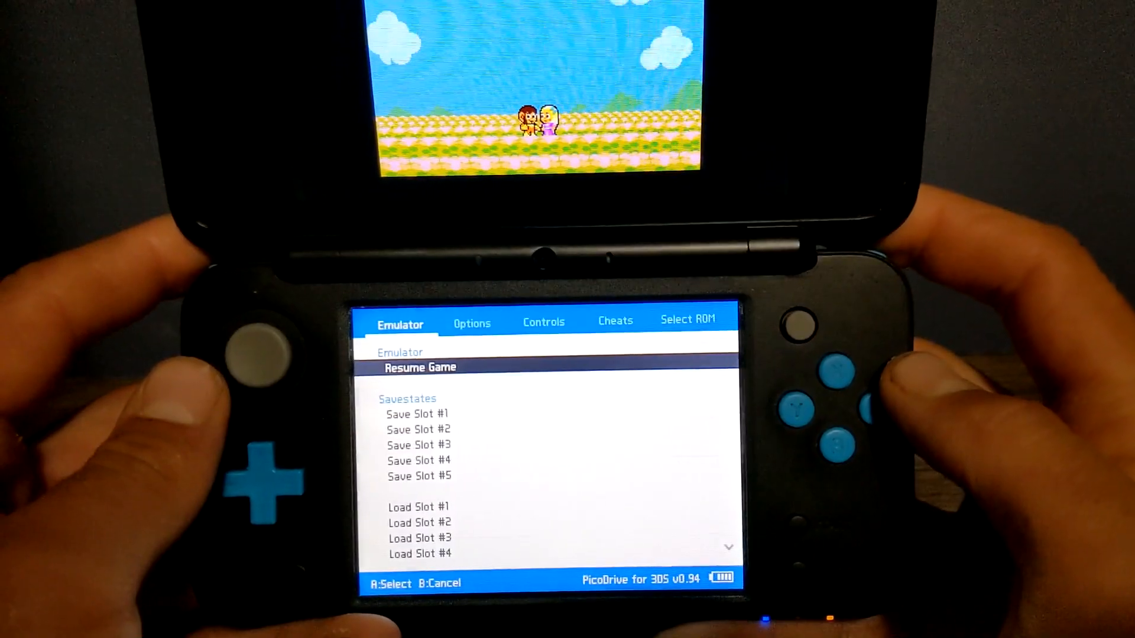
{"action": "left_click", "coordinate": [472, 322]}
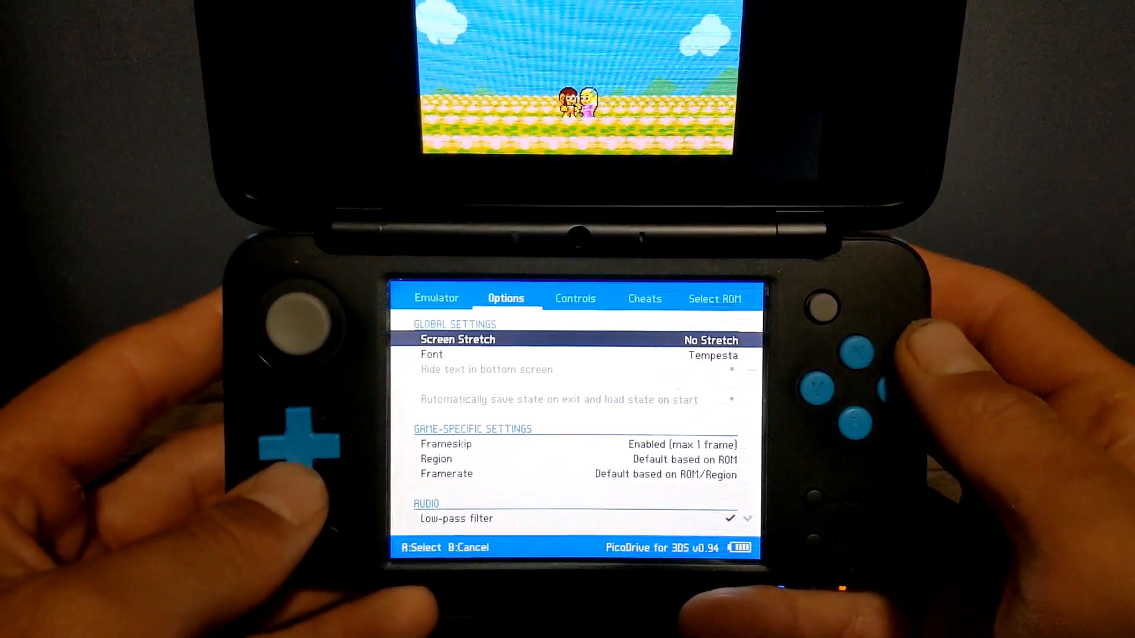
{"action": "key", "text": "down"}
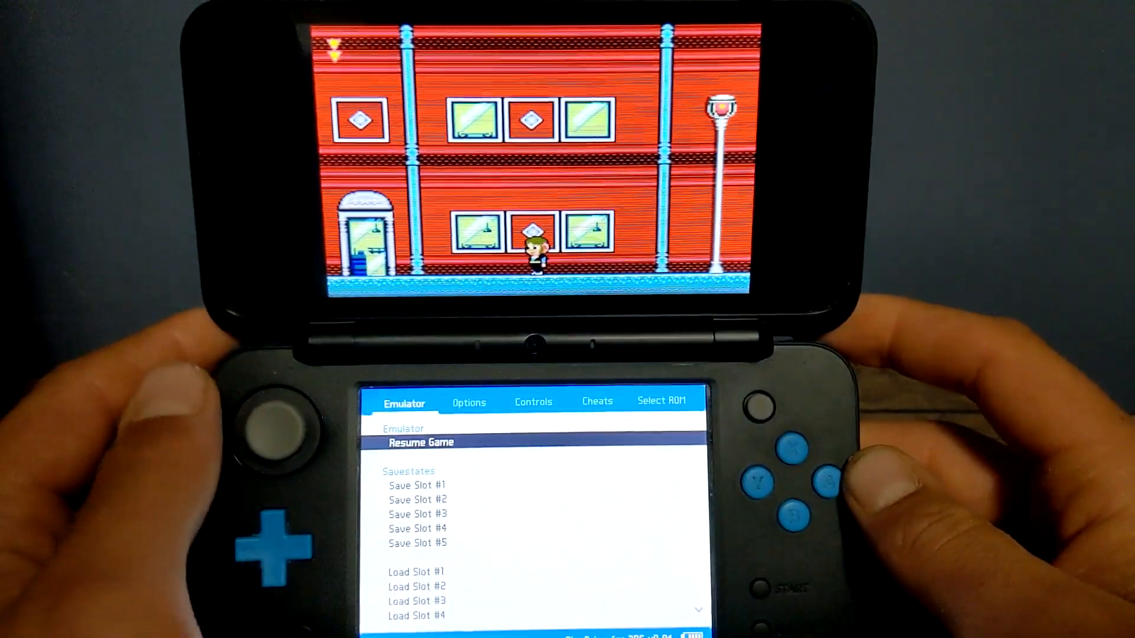
Step: Bring up the Picodrive ROM list and move down to Earthworm Jim (USA).md
{"action": "left_click", "coordinate": [660, 400]}
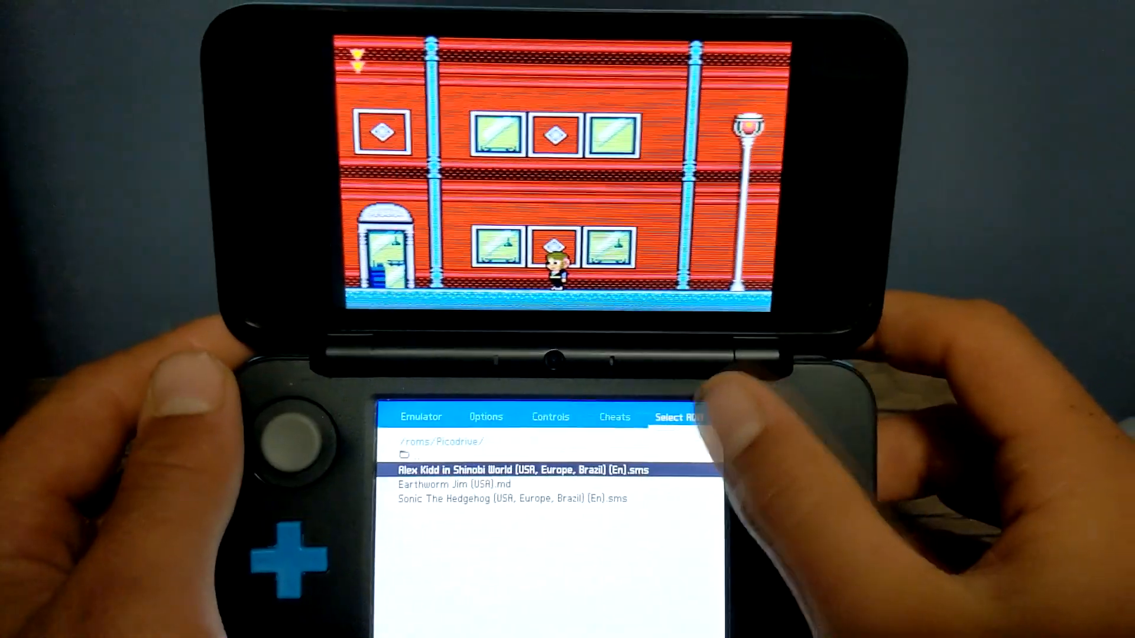
{"action": "key", "text": "down"}
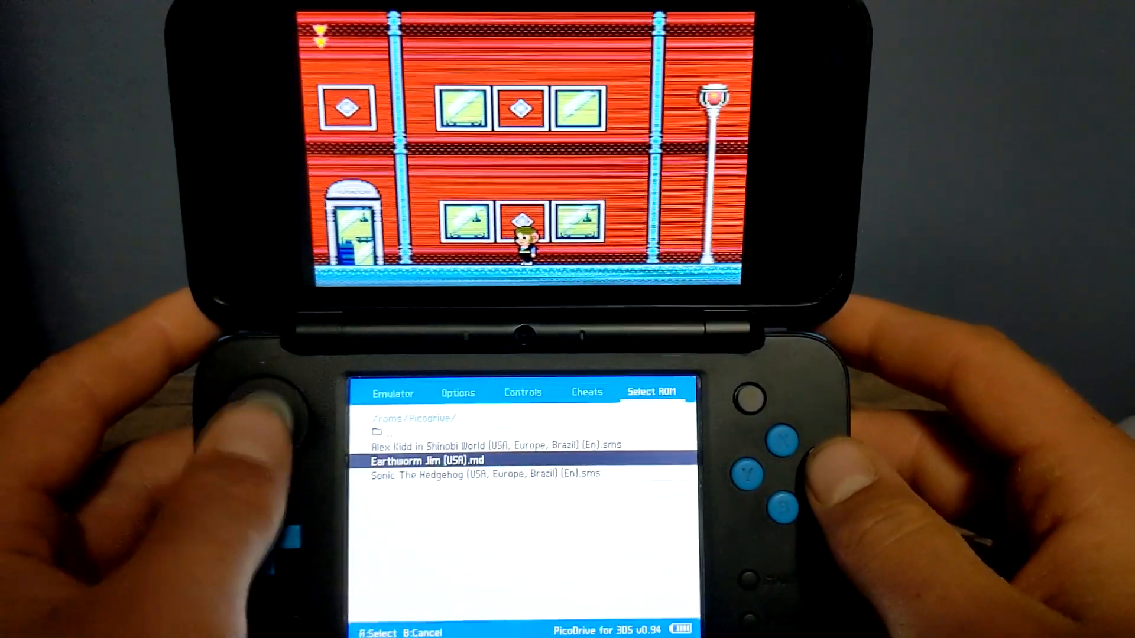